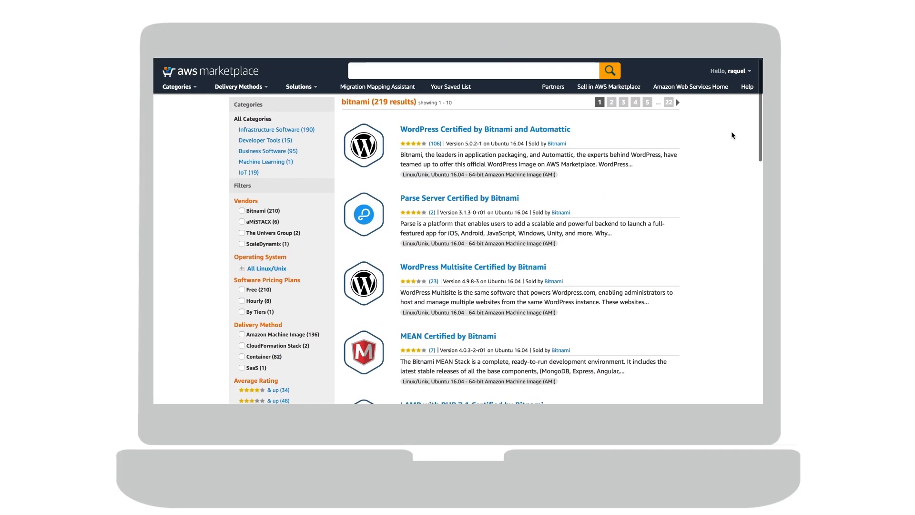
- Search for 'bitnami', page through the results and locate the WordPress Multisite listing
scroll(down, 3)
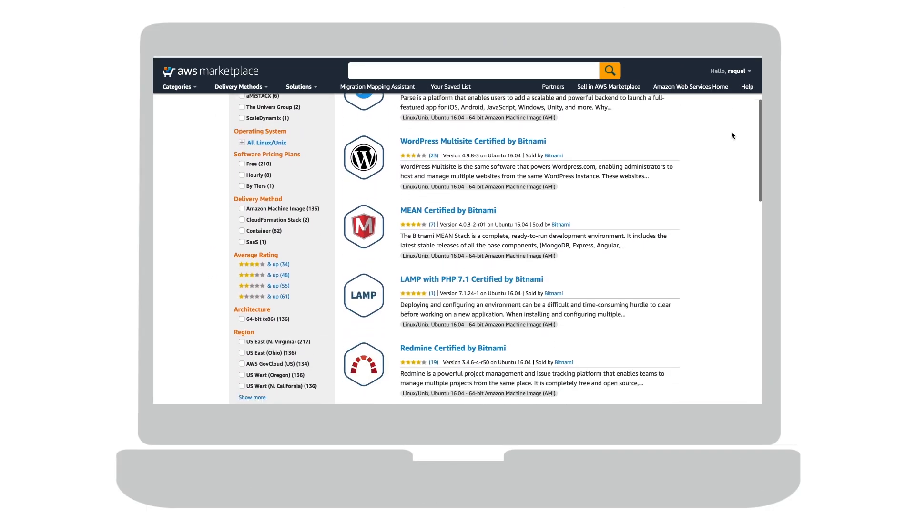
text(bitnami)
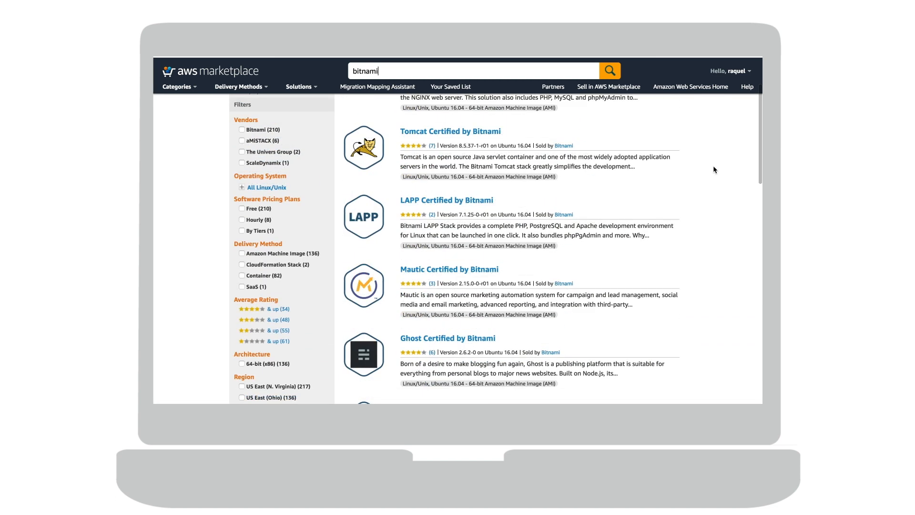
scroll(down, 3)
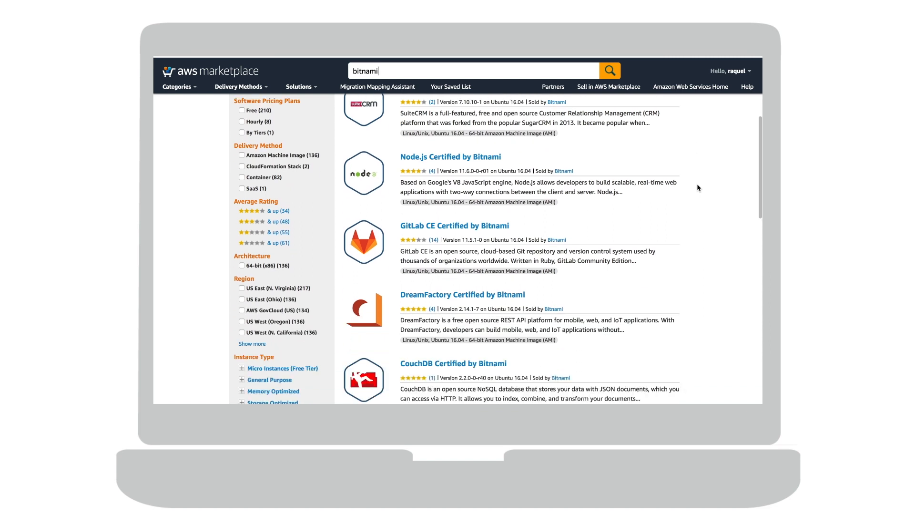
click(638, 105)
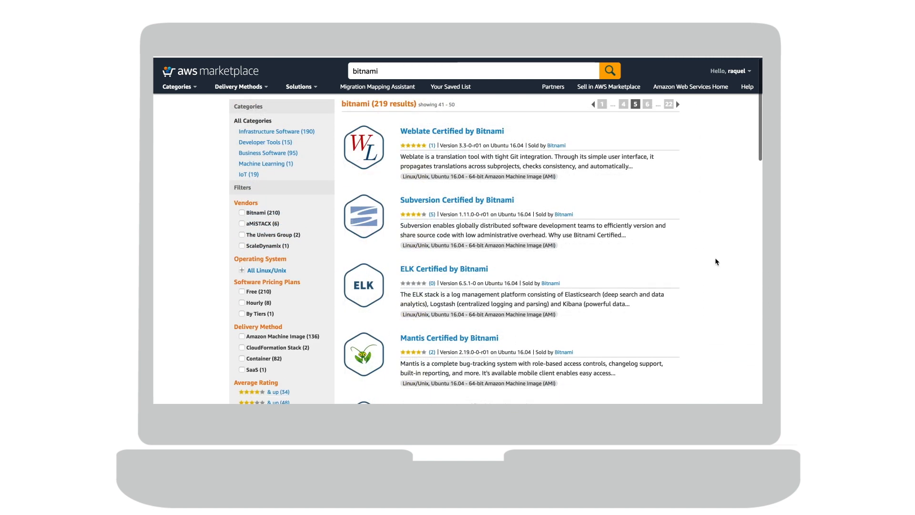
scroll(down, 3)
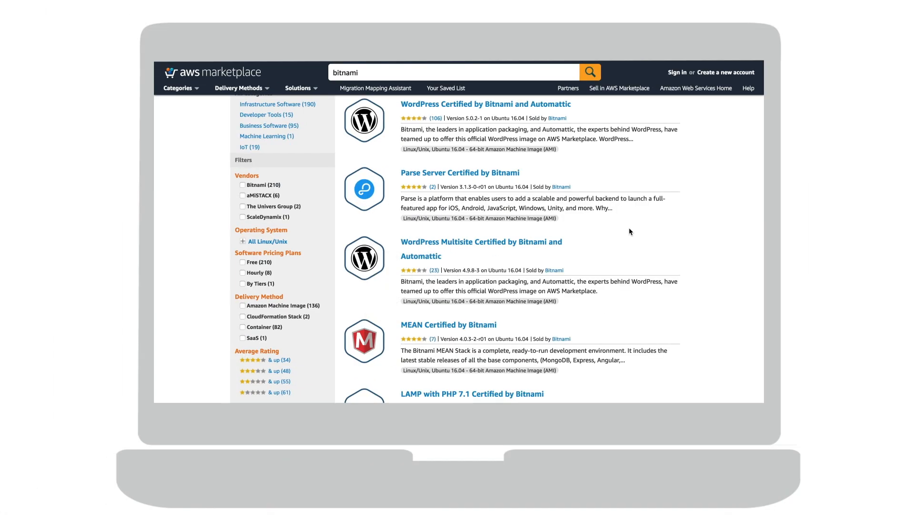
mouse_move(549, 246)
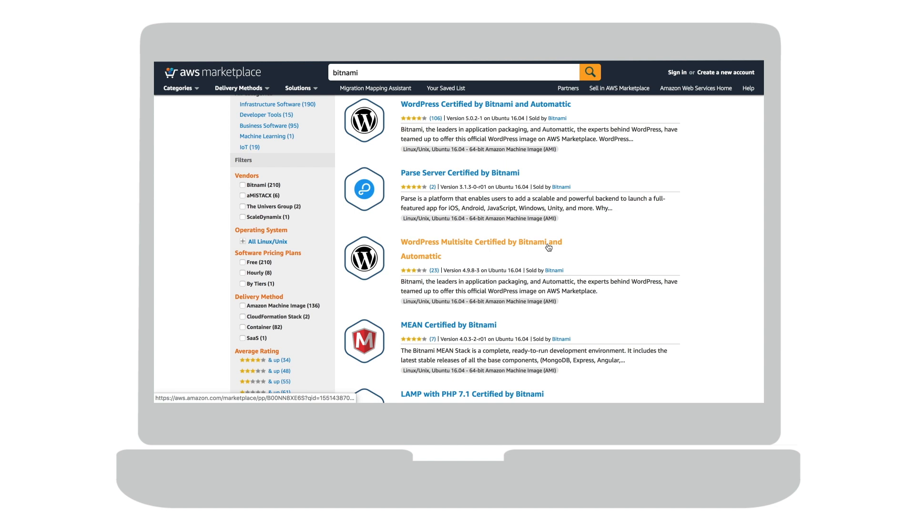
- Go to the WordPress Multisite Certified by Bitnami and Automattic page and hover Continue to Subscribe
click(480, 242)
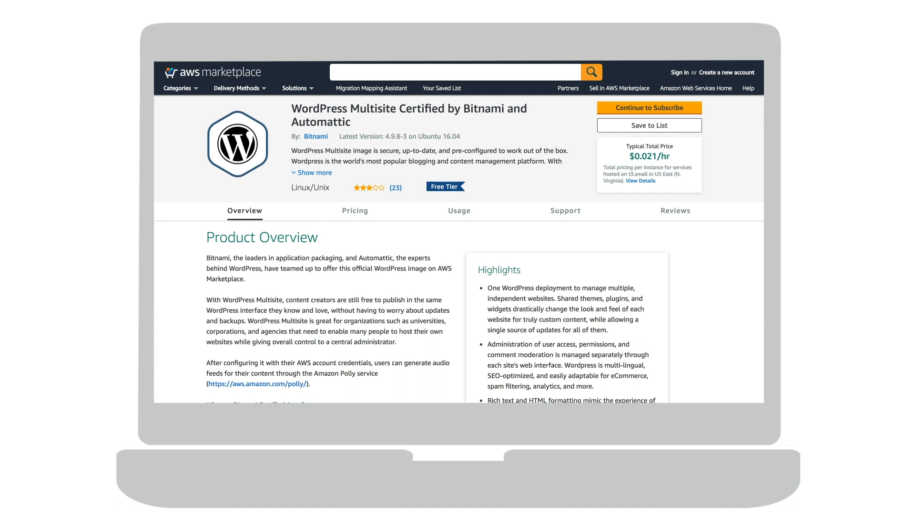
click(649, 107)
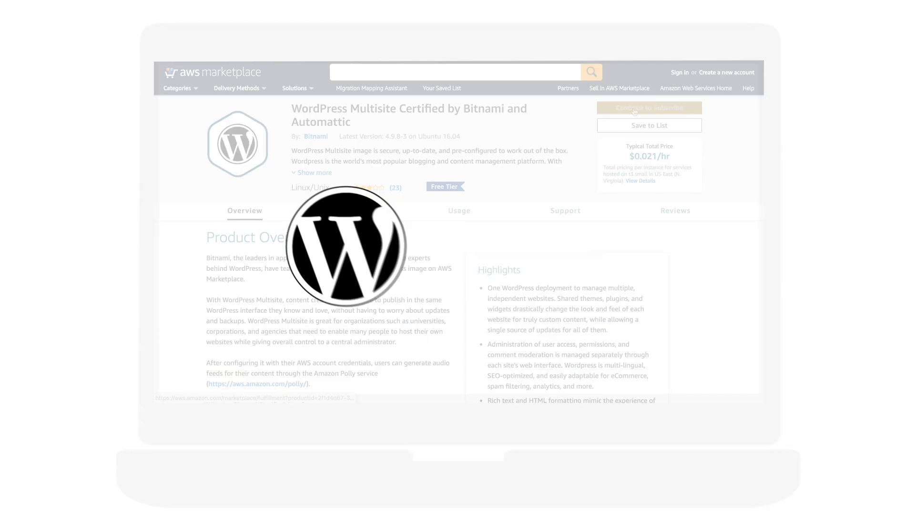